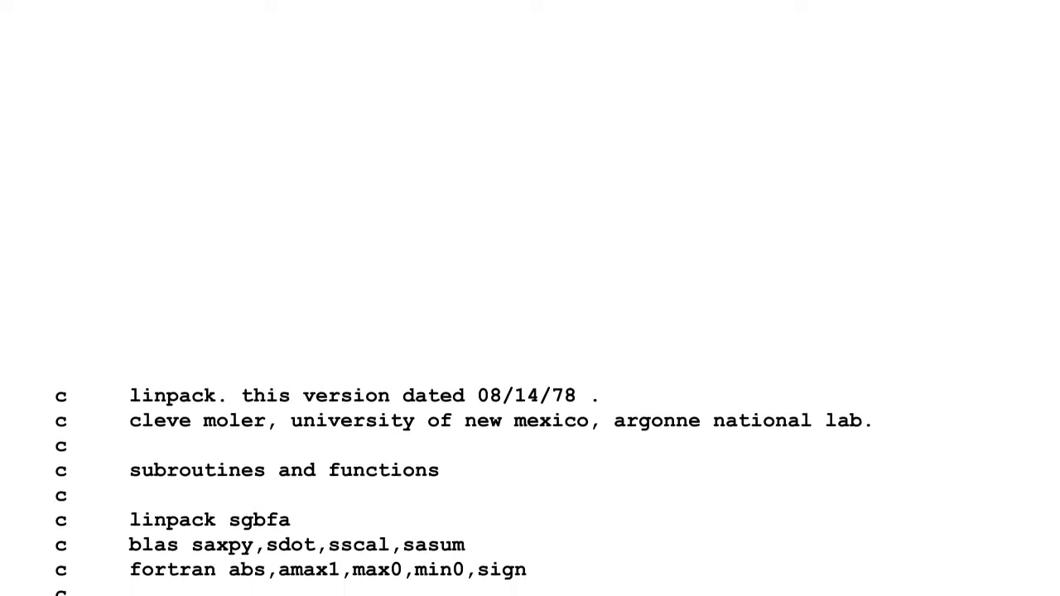
Scroll down through the faded Fortran listing beneath the quotation card.
scroll("down", 3)
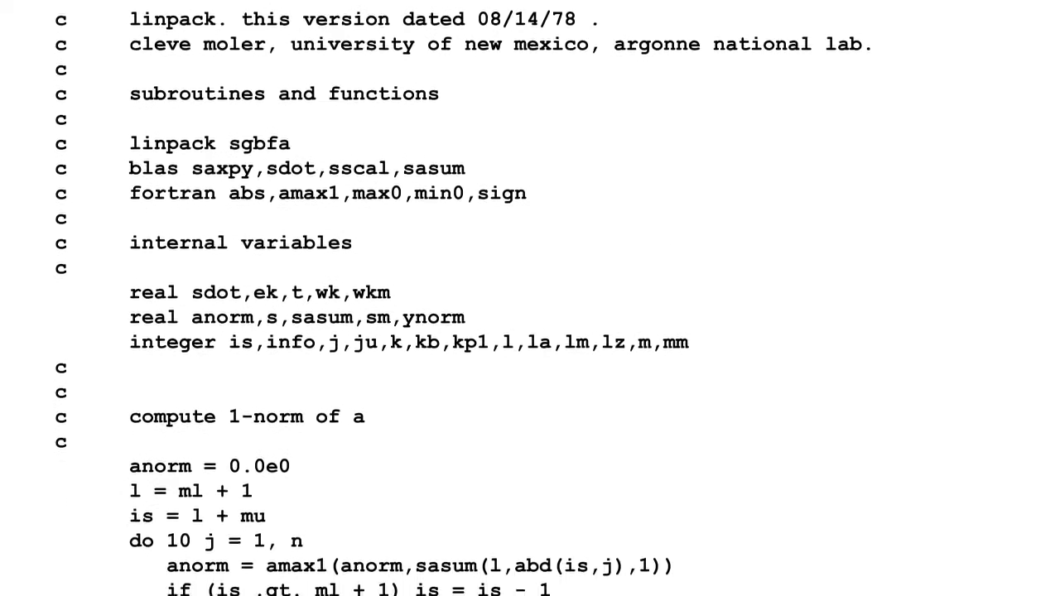
scroll("down", 3)
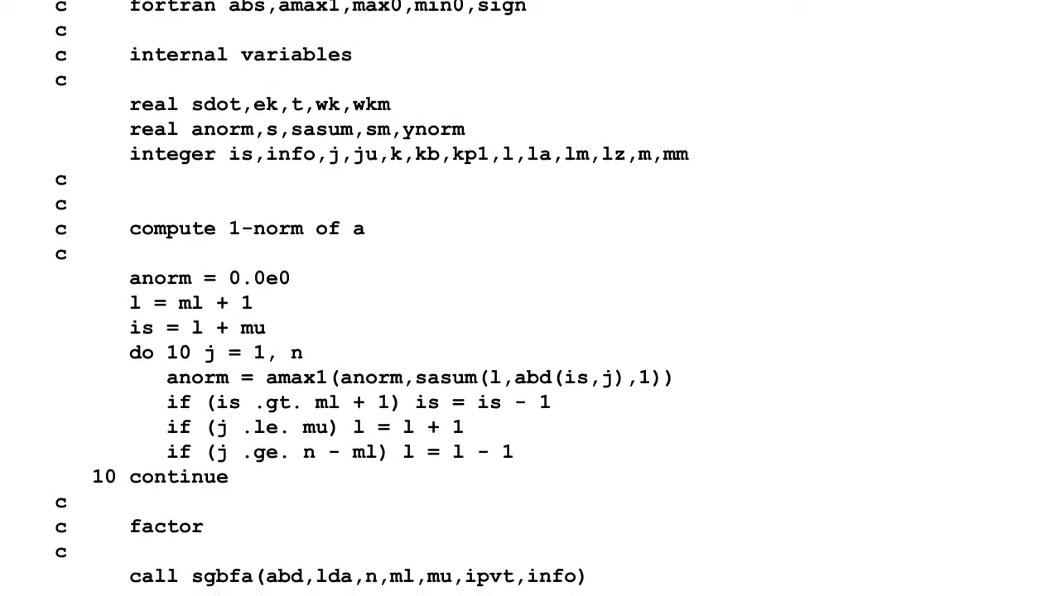
scroll("down", 3)
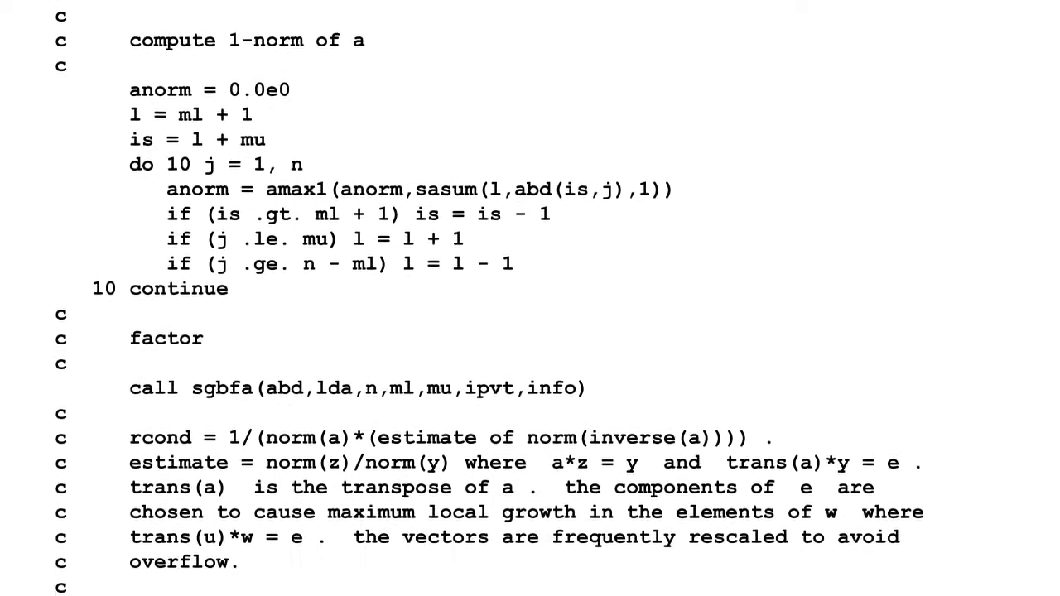
scroll("down", 3)
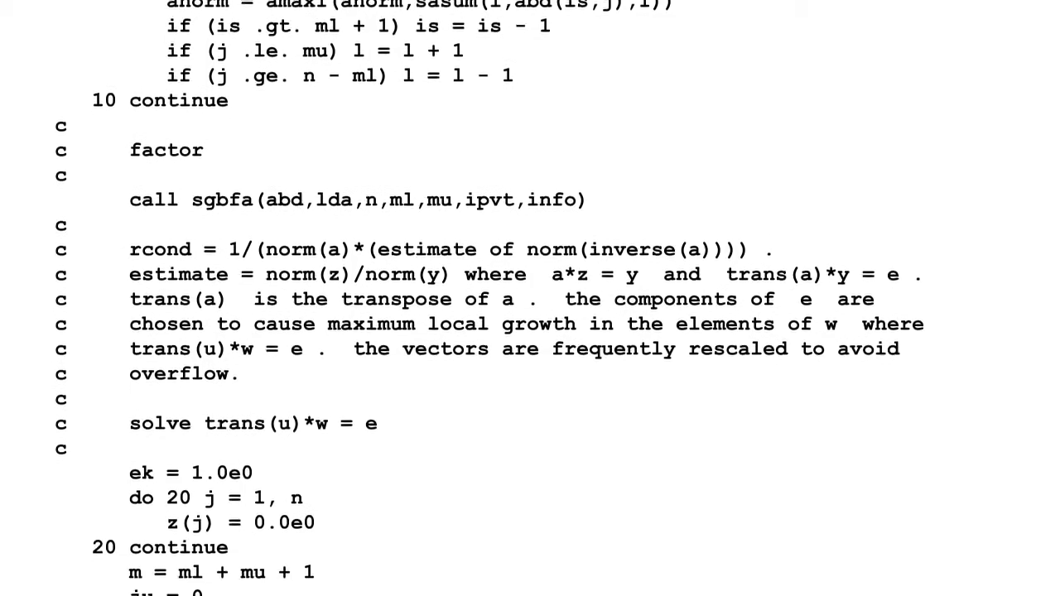
scroll("down", 3)
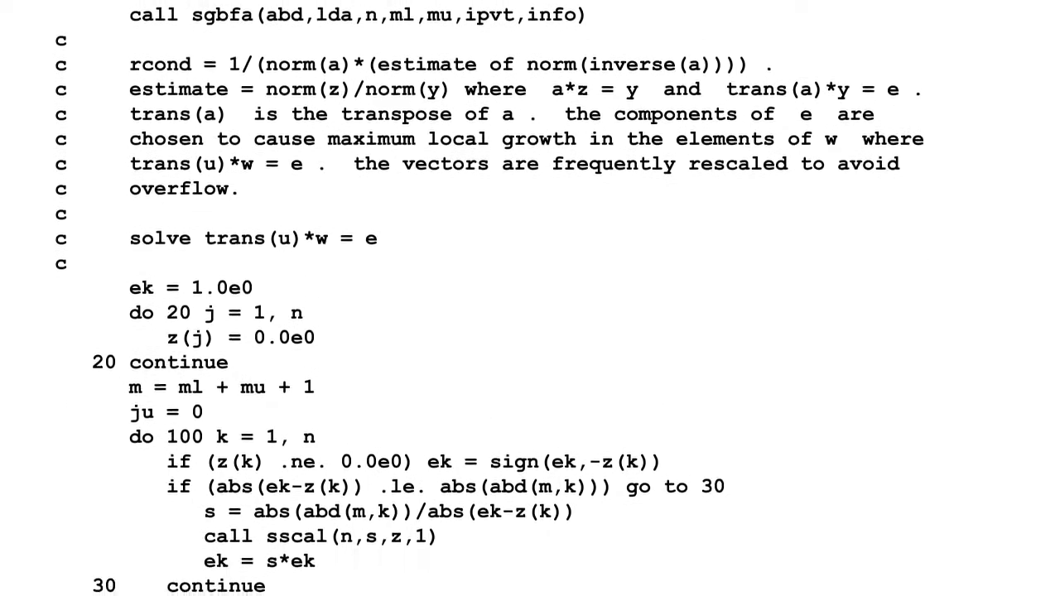
scroll("down", 3)
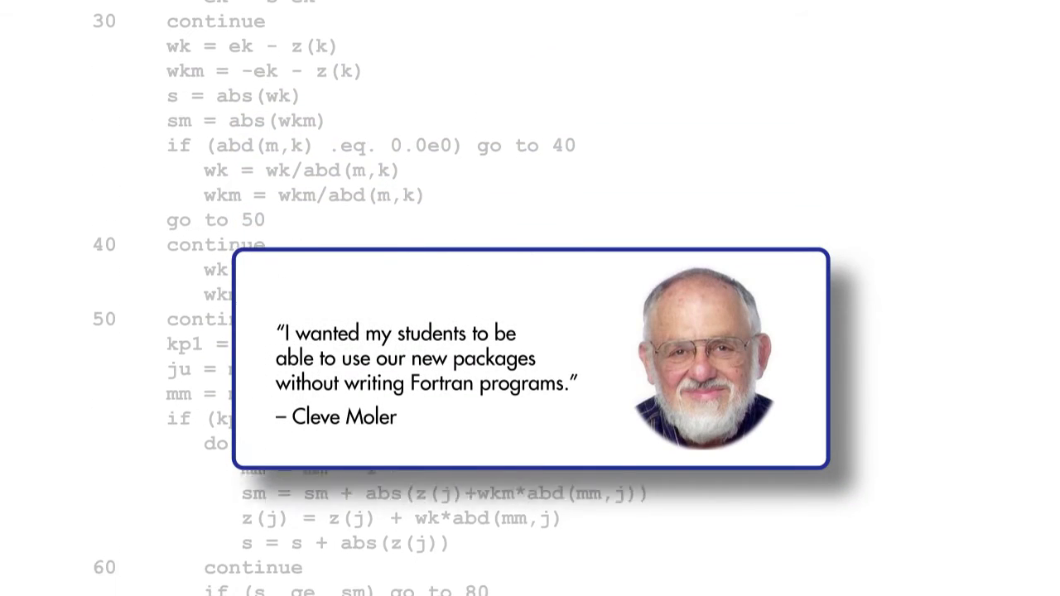
scroll("down", 3)
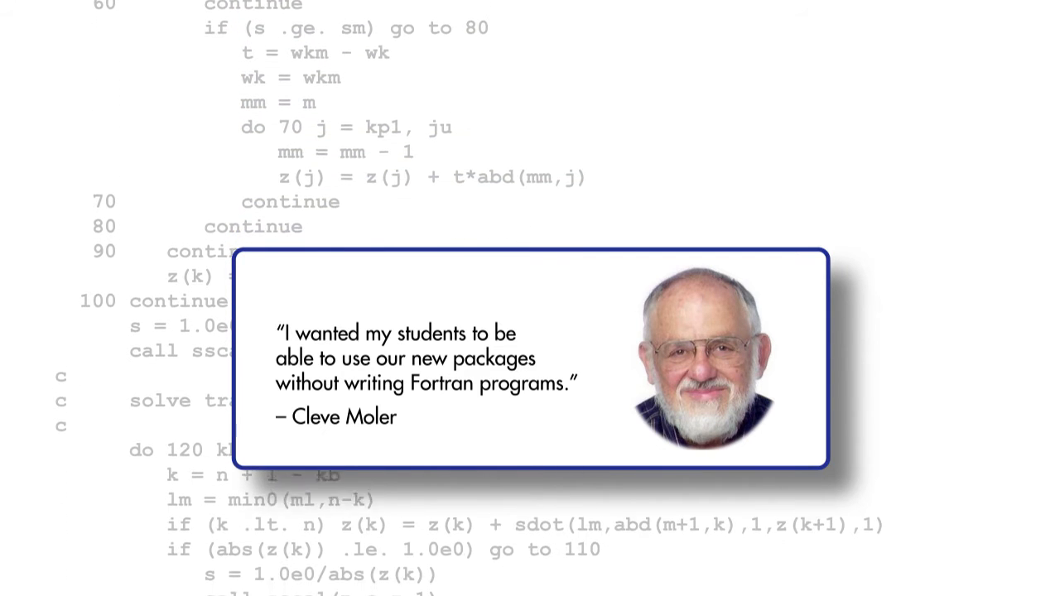
scroll("down", 3)
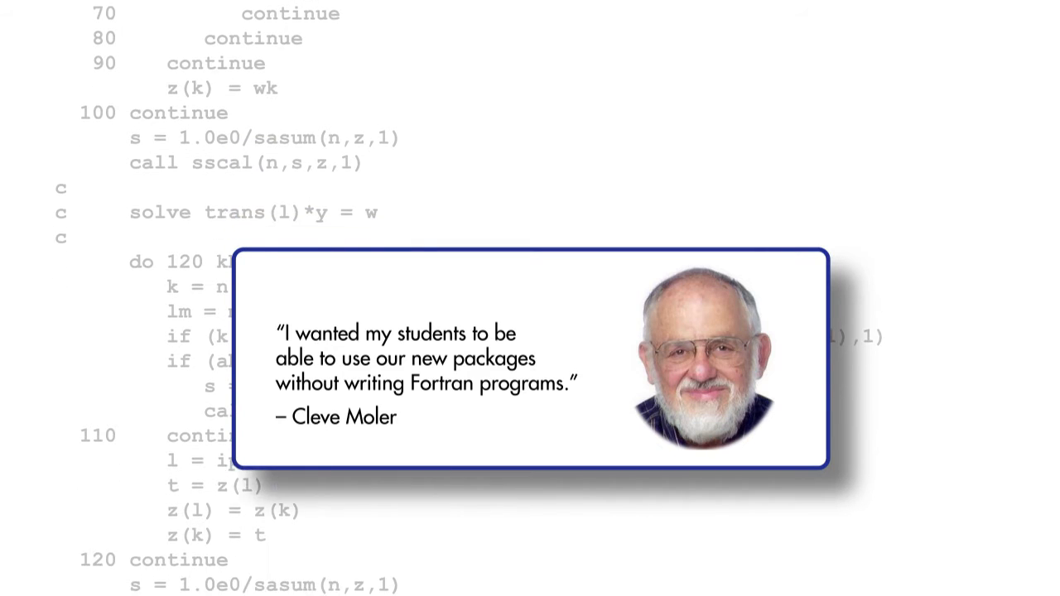
scroll("down", 3)
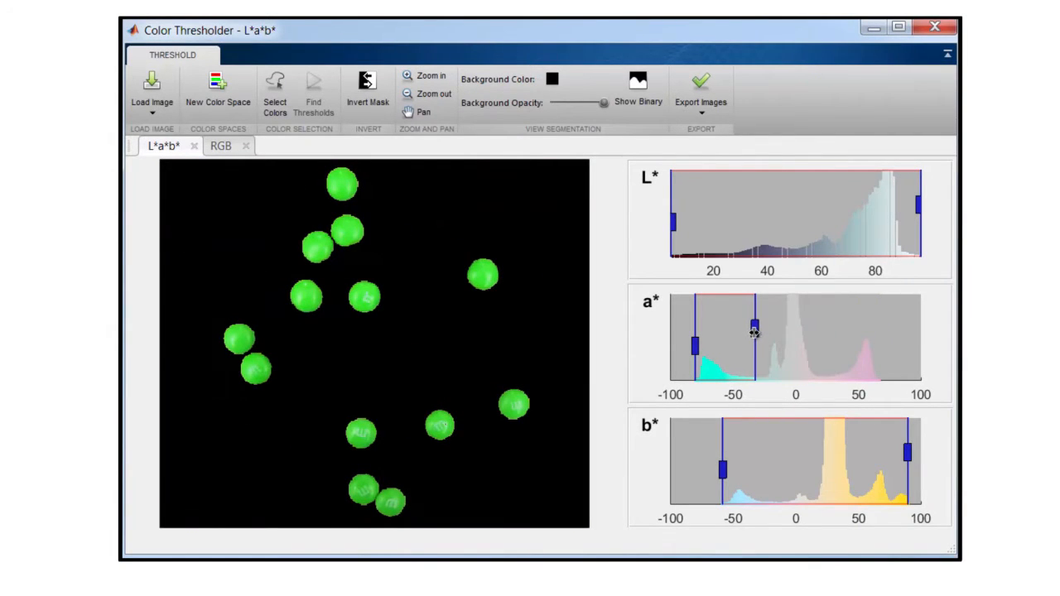
Show the green candy segmentation as a binary mask of white circles on black.
left_click(638, 91)
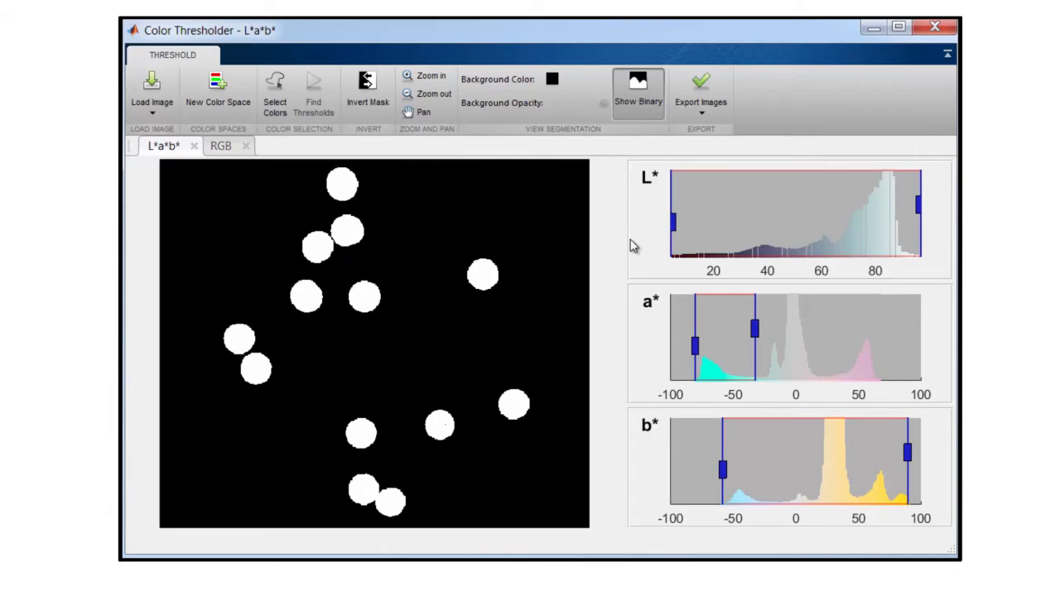